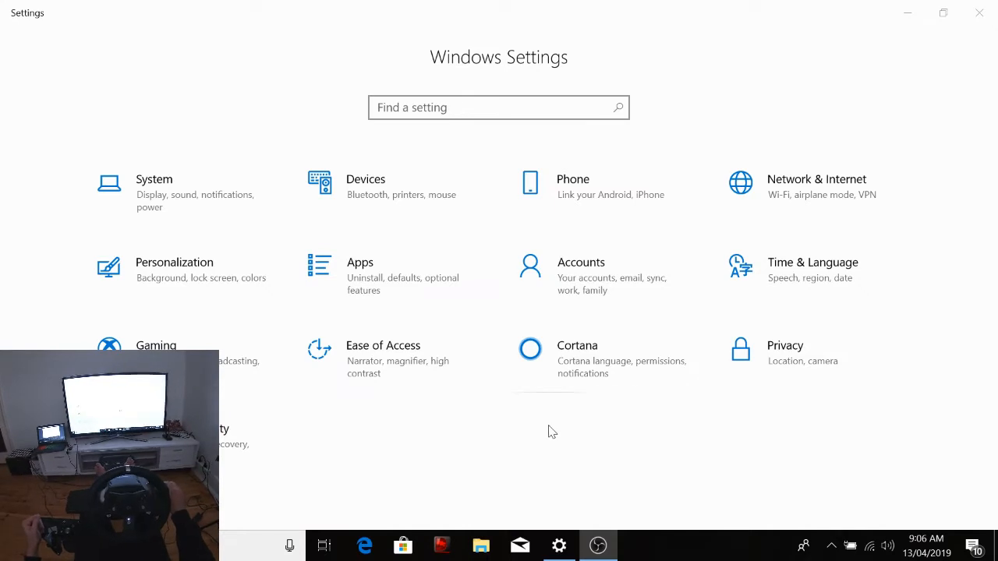
{"action": "mouse_move", "coordinate": [529, 453]}
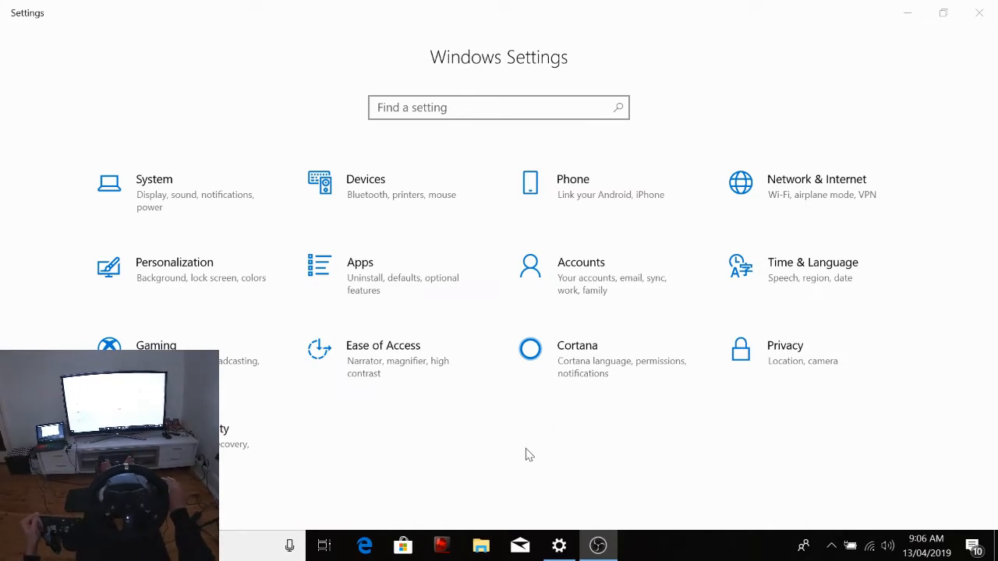
{"action": "mouse_move", "coordinate": [533, 462]}
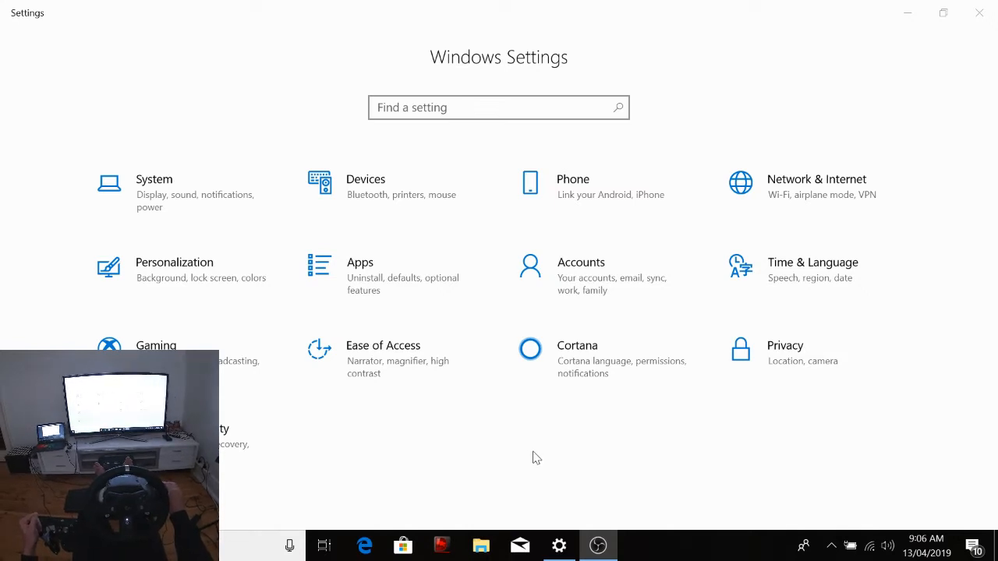
{"action": "mouse_move", "coordinate": [376, 194]}
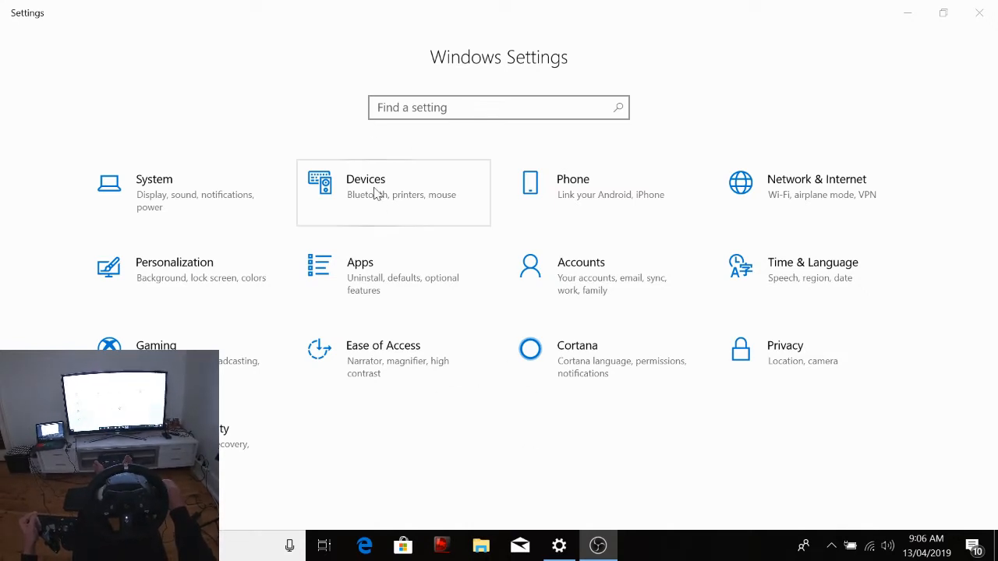
- Open Bluetooth & other devices settings, then the classic Devices and Printers list
{"action": "left_click", "coordinate": [378, 192]}
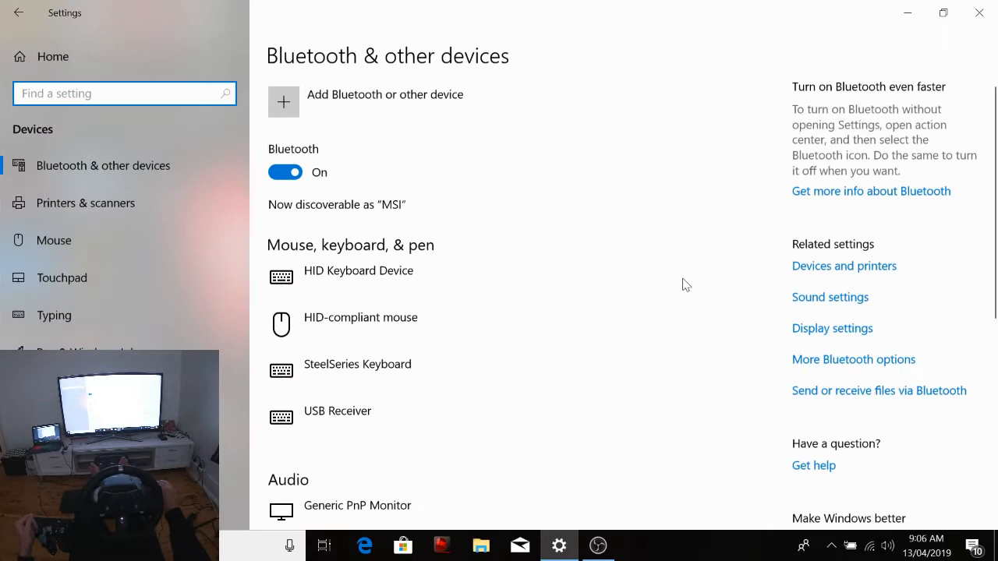
{"action": "left_click", "coordinate": [844, 266]}
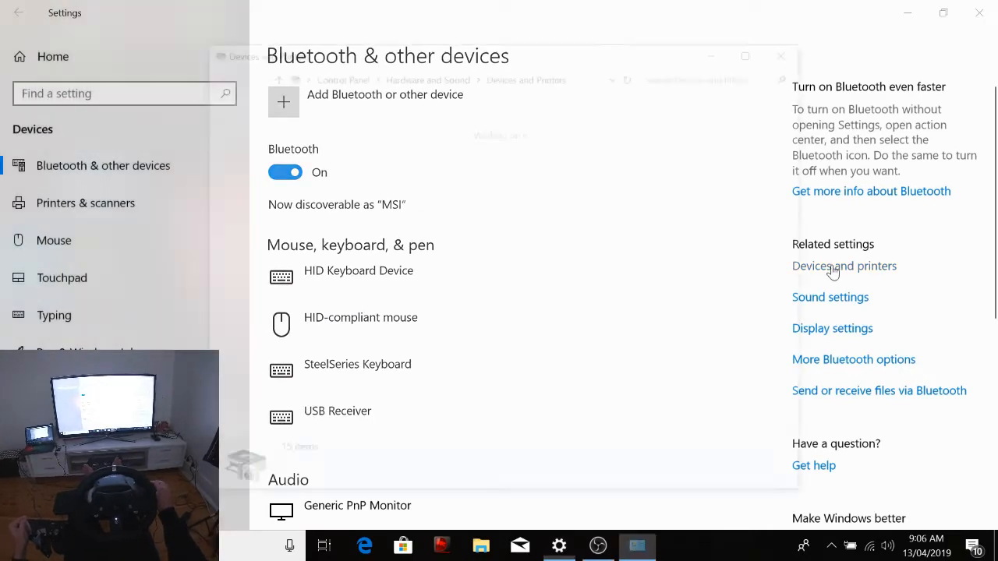
- View the Handbrake's Hardware tab status in Properties, then show its action menu again
{"action": "left_click", "coordinate": [844, 266]}
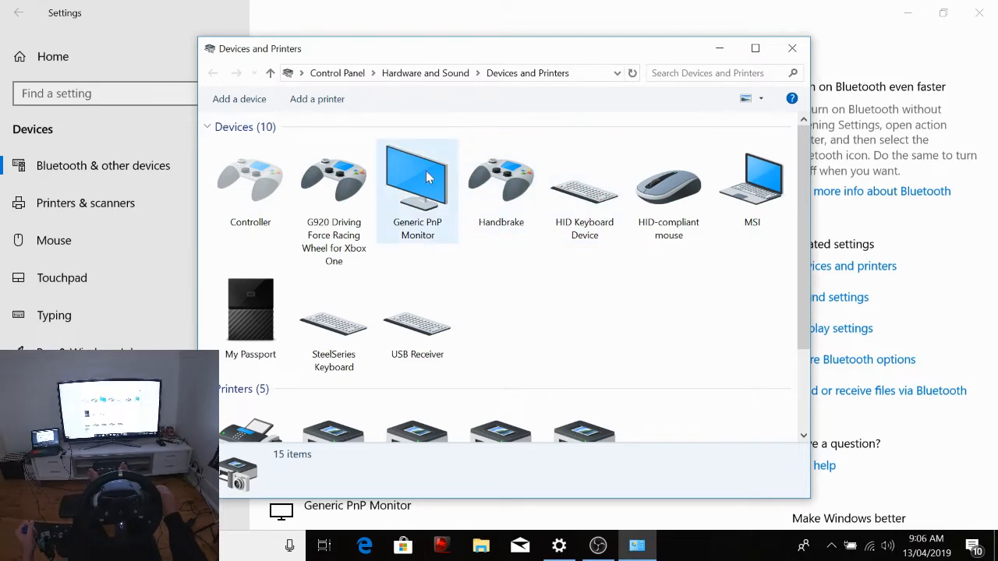
{"action": "mouse_move", "coordinate": [607, 203]}
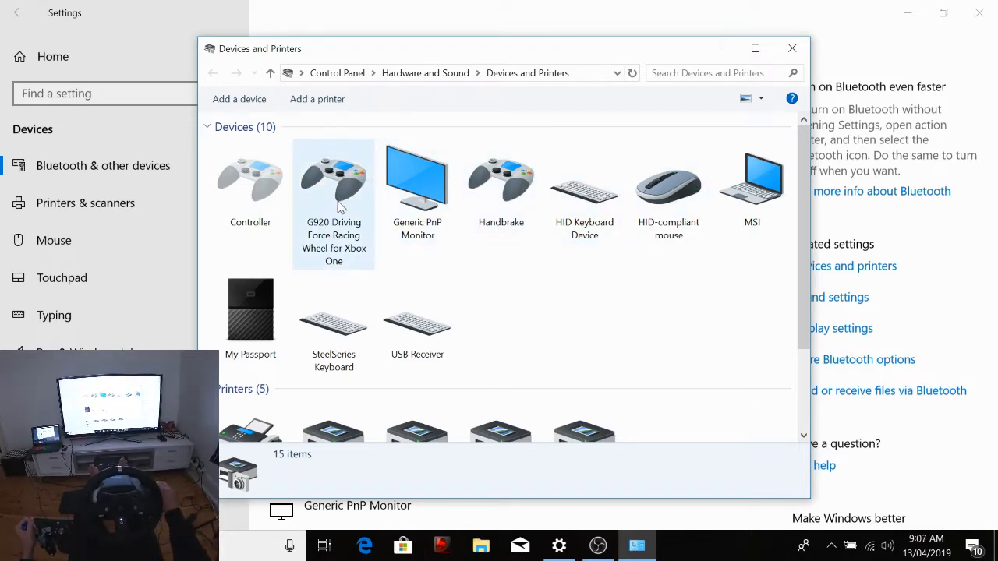
{"action": "mouse_move", "coordinate": [512, 191]}
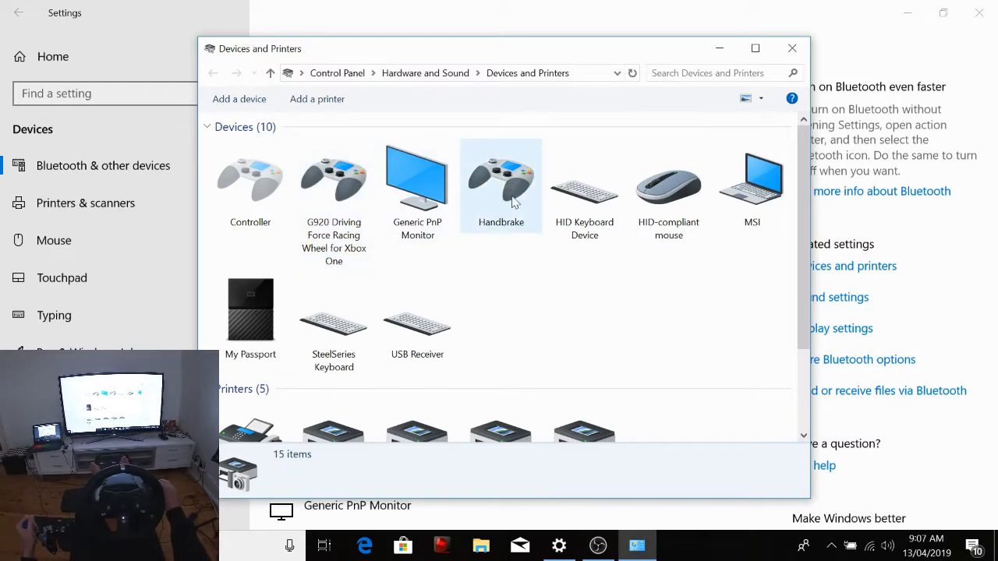
{"action": "mouse_move", "coordinate": [508, 175]}
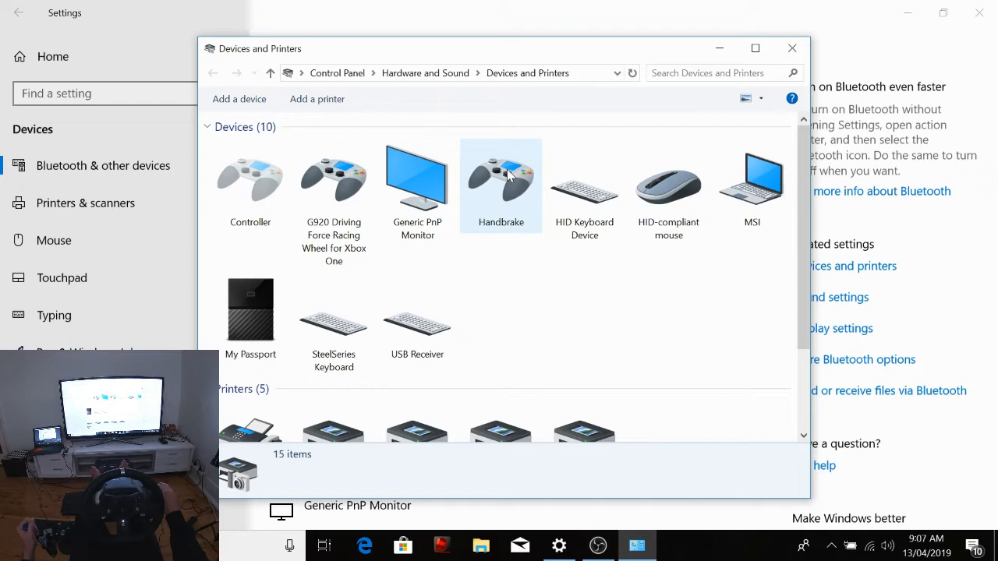
{"action": "right_click", "coordinate": [501, 176]}
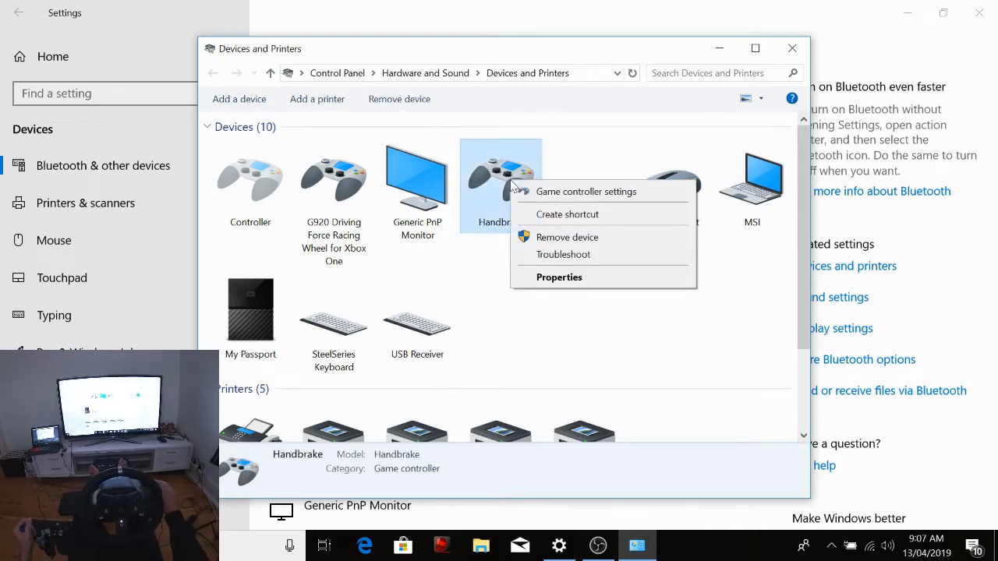
{"action": "mouse_move", "coordinate": [555, 277]}
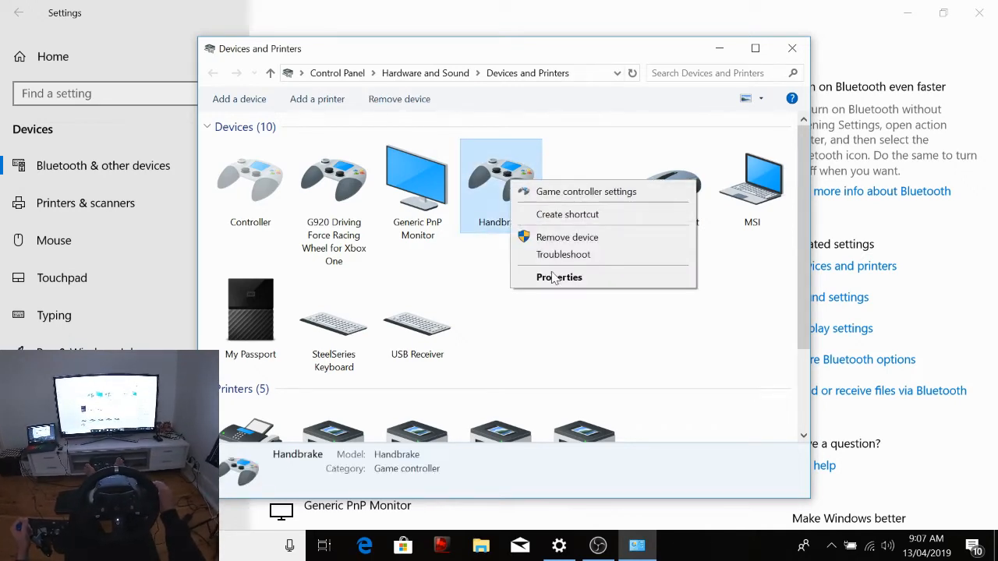
{"action": "left_click", "coordinate": [559, 276]}
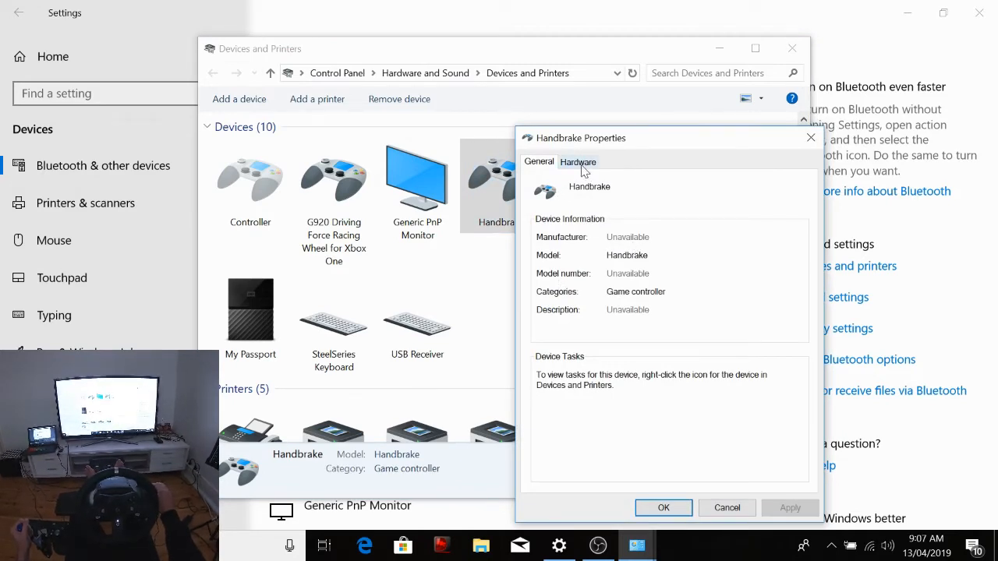
{"action": "left_click", "coordinate": [577, 161]}
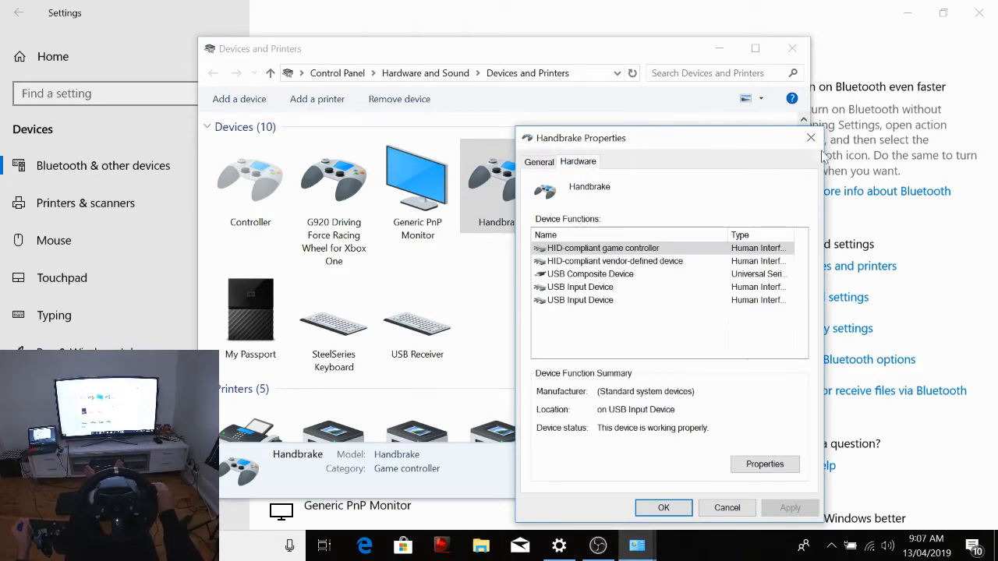
{"action": "mouse_move", "coordinate": [810, 138]}
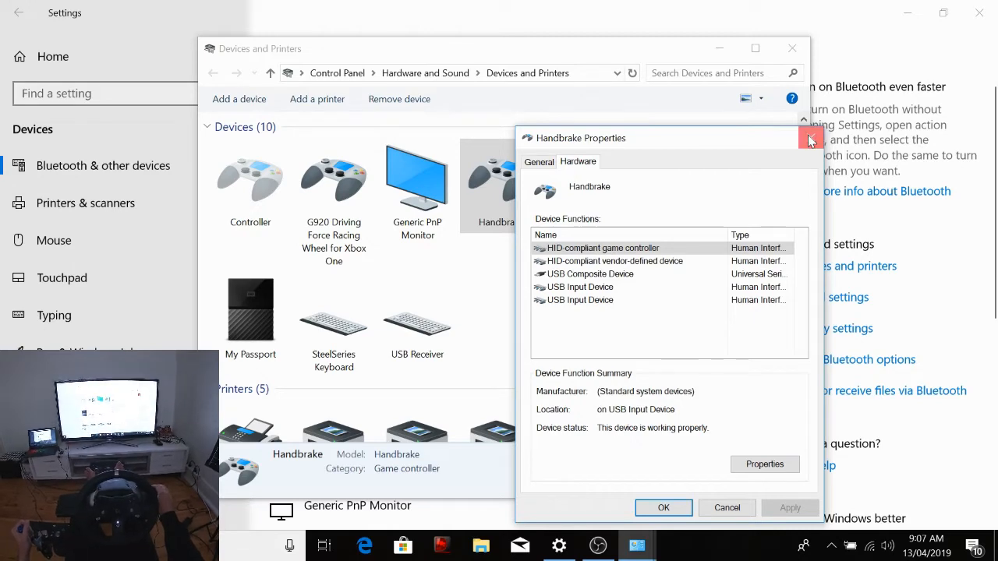
{"action": "right_click", "coordinate": [500, 179]}
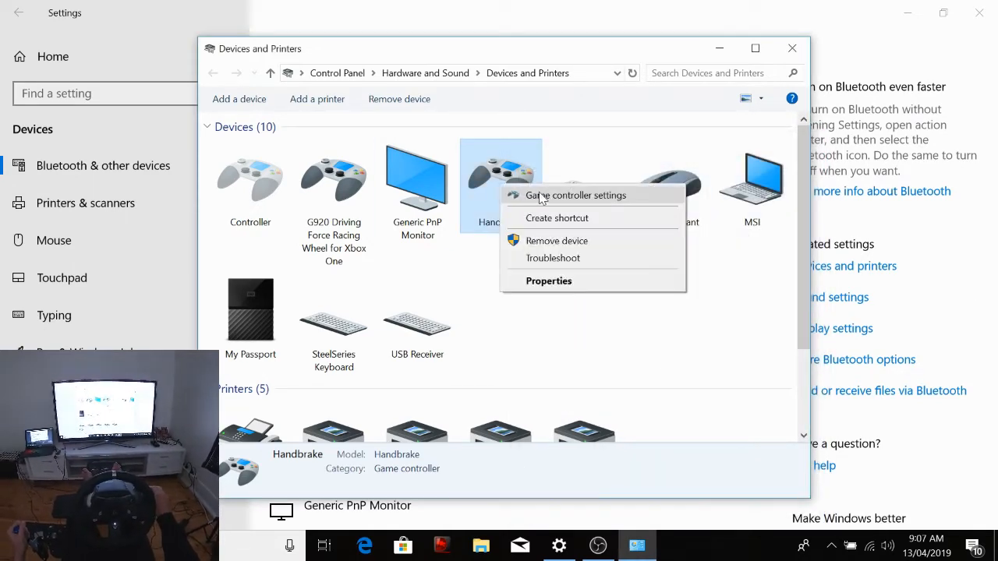
- Open Game controller settings and Handbrake's Properties to view the Slider axis test
{"action": "left_click", "coordinate": [573, 194]}
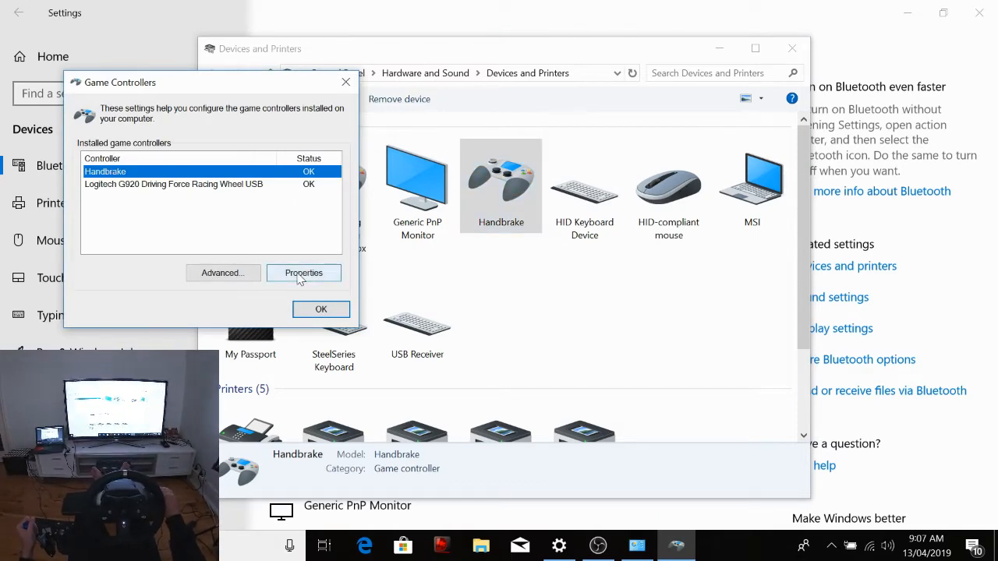
{"action": "left_click", "coordinate": [303, 273]}
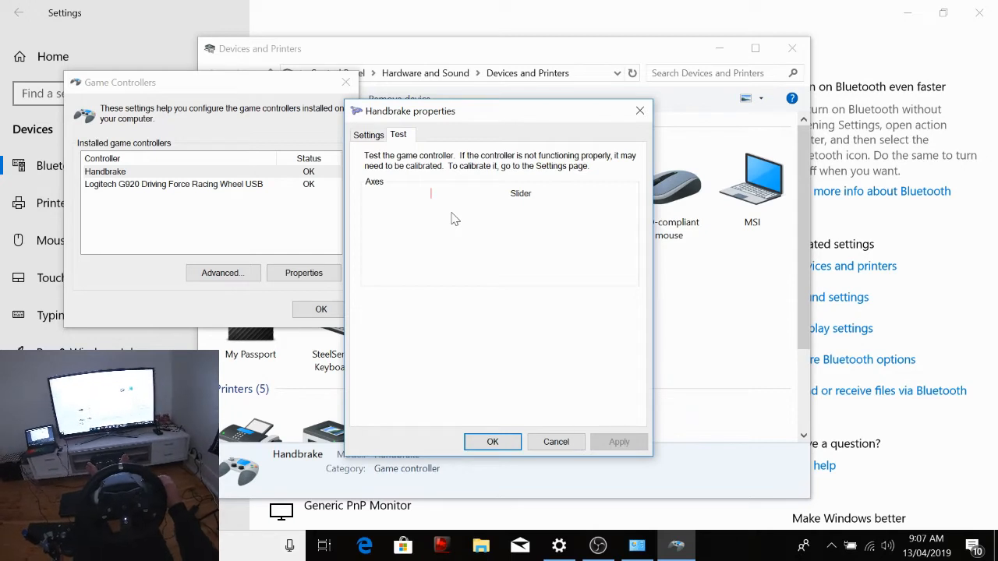
{"action": "mouse_move", "coordinate": [433, 196]}
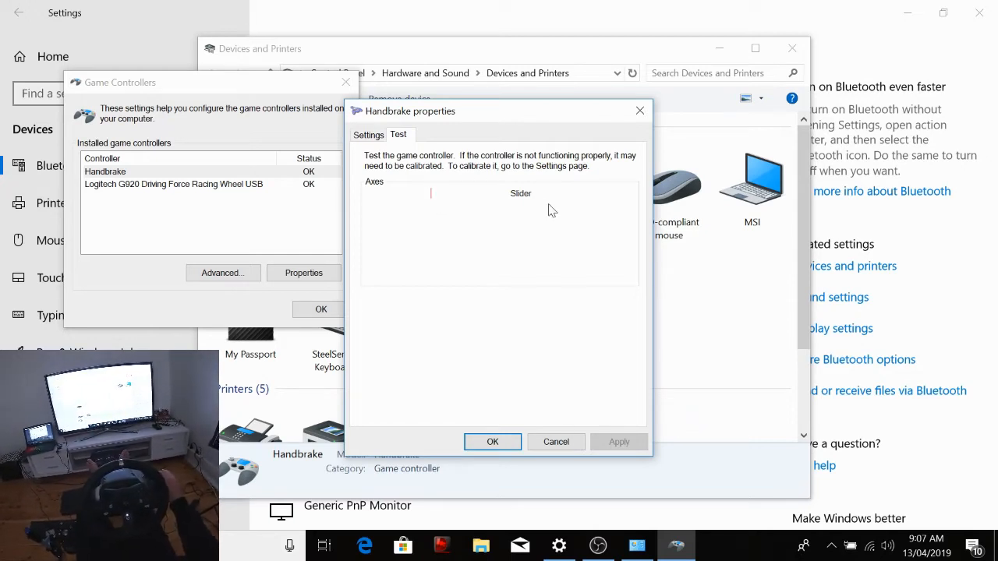
{"action": "mouse_move", "coordinate": [544, 200]}
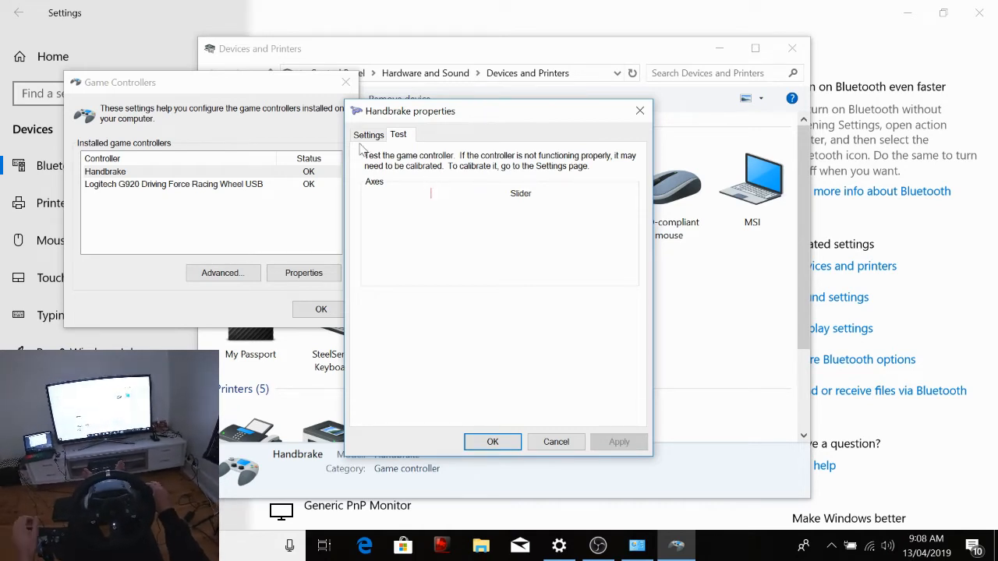
- Run the Calibrate wizard through Find Center Point and Slider axis, then Finish
{"action": "left_click", "coordinate": [368, 134]}
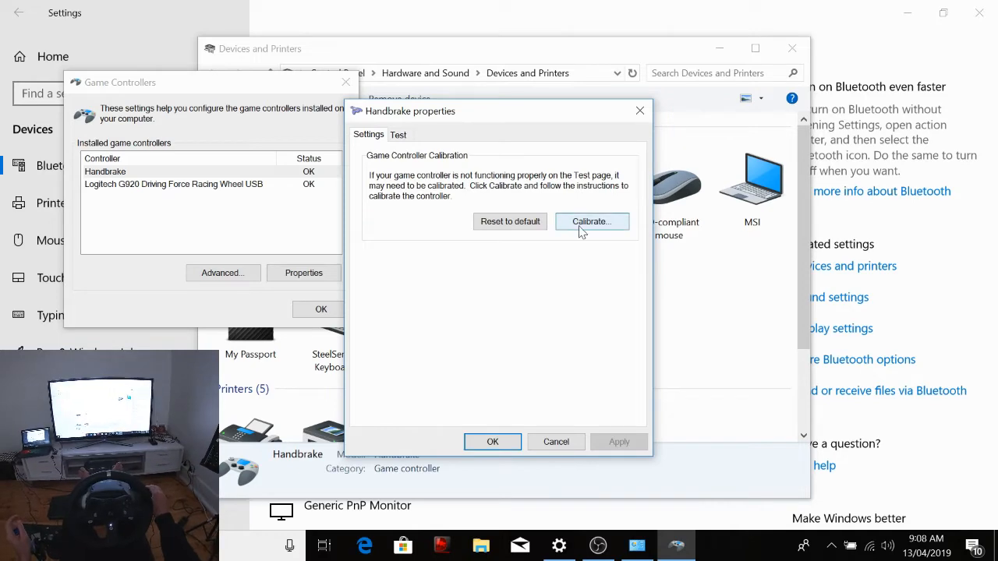
{"action": "left_click", "coordinate": [591, 221]}
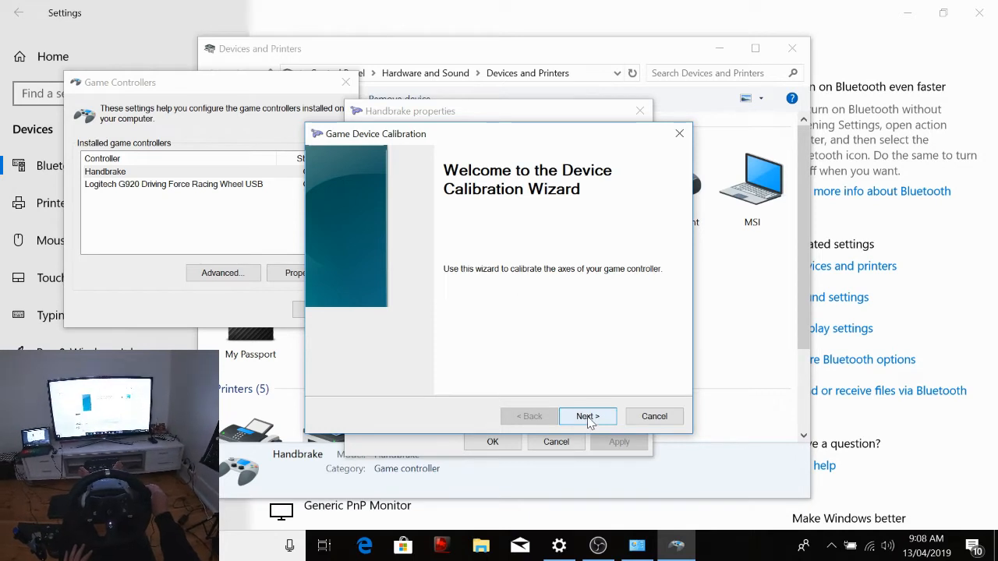
{"action": "left_click", "coordinate": [588, 417]}
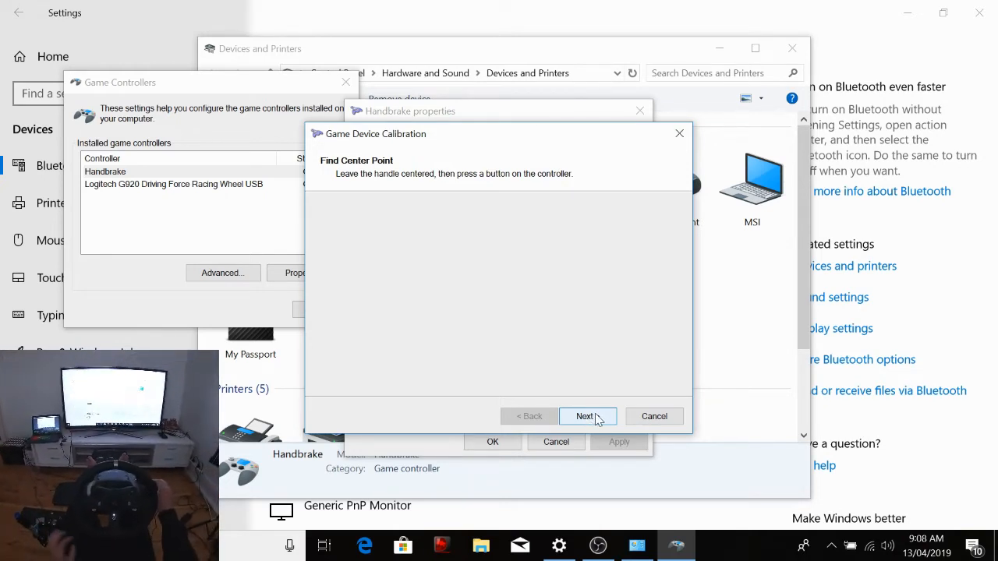
{"action": "left_click", "coordinate": [587, 417]}
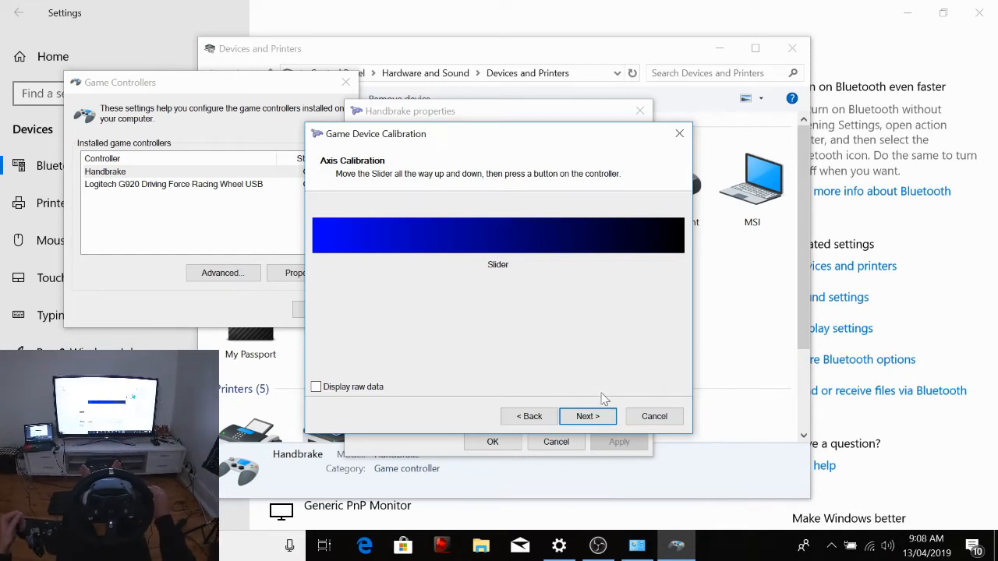
{"action": "left_click", "coordinate": [587, 416]}
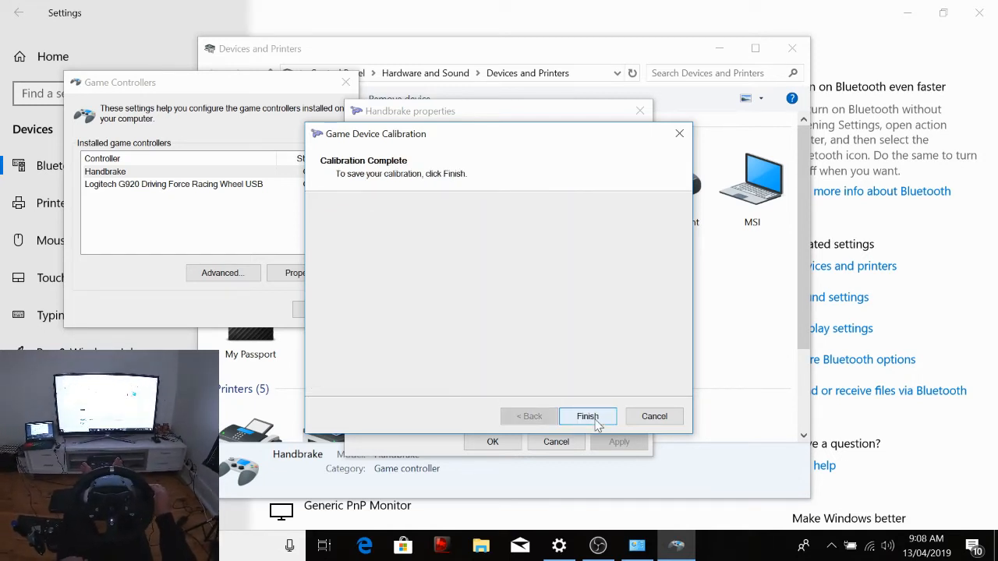
{"action": "left_click", "coordinate": [588, 416]}
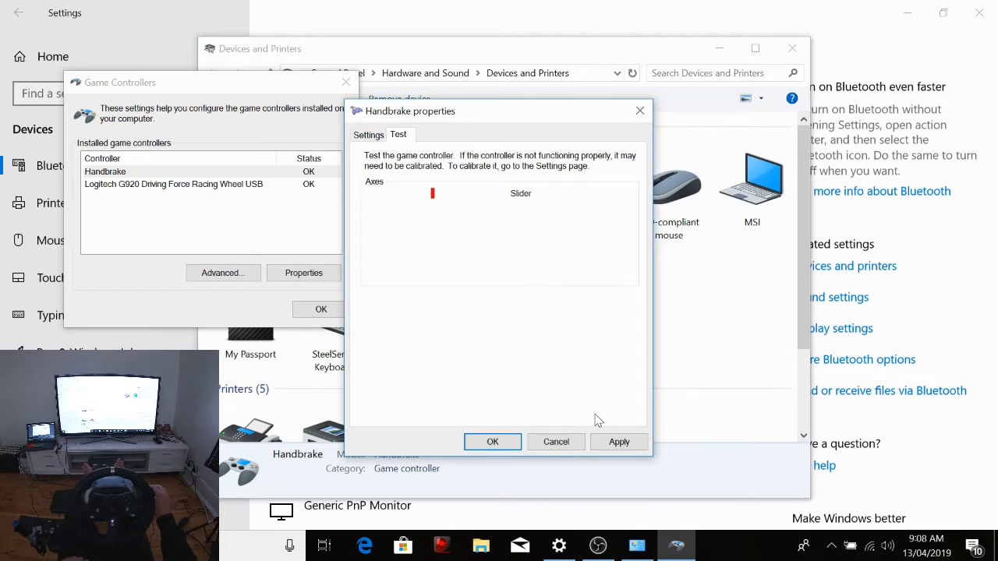
{"action": "mouse_move", "coordinate": [446, 202]}
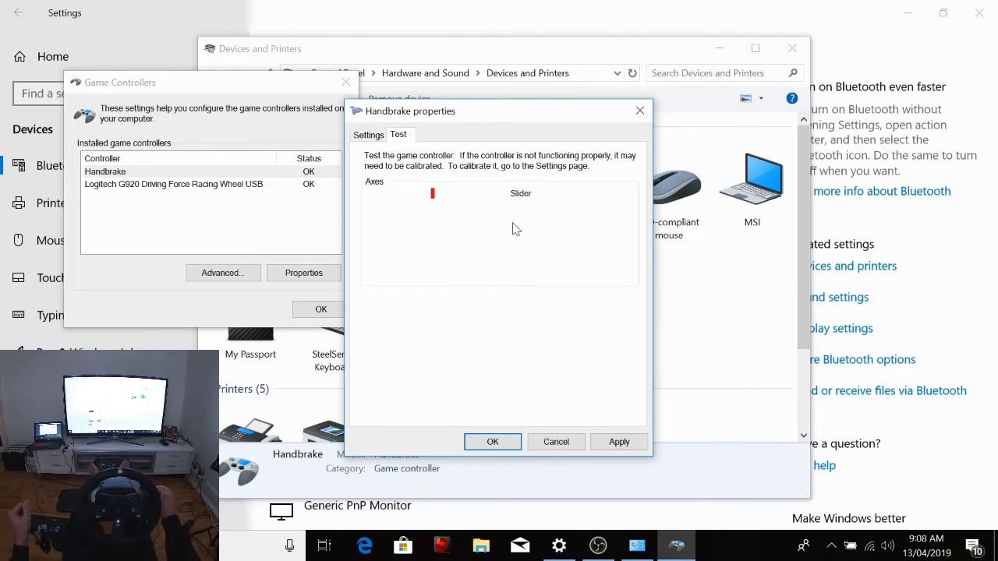
- Switch Handbrake properties back to the Settings tab
{"action": "left_click", "coordinate": [368, 134]}
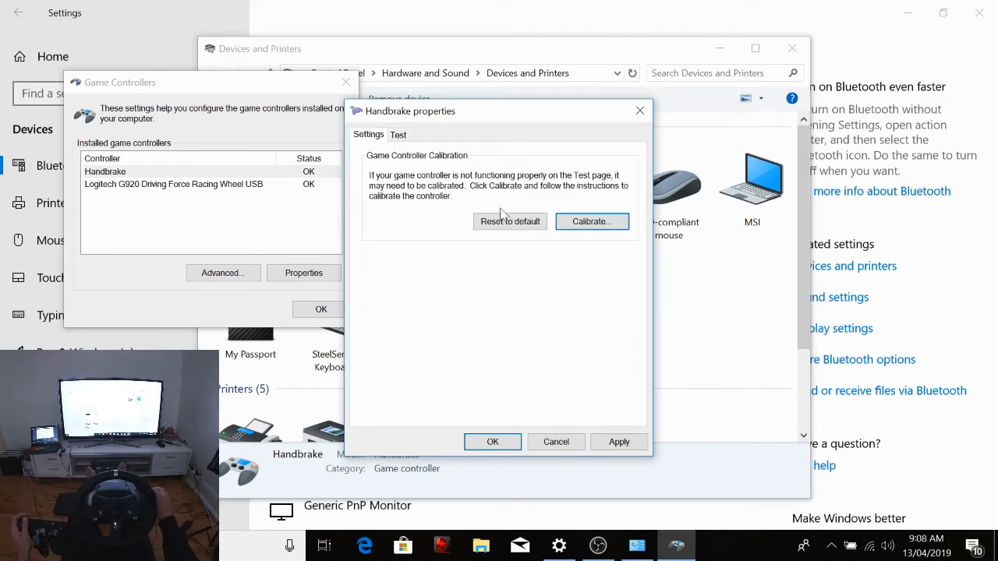
- Rerun the Calibrate wizard through centre point and Slider axis pages, then Finish
{"action": "left_click", "coordinate": [591, 221]}
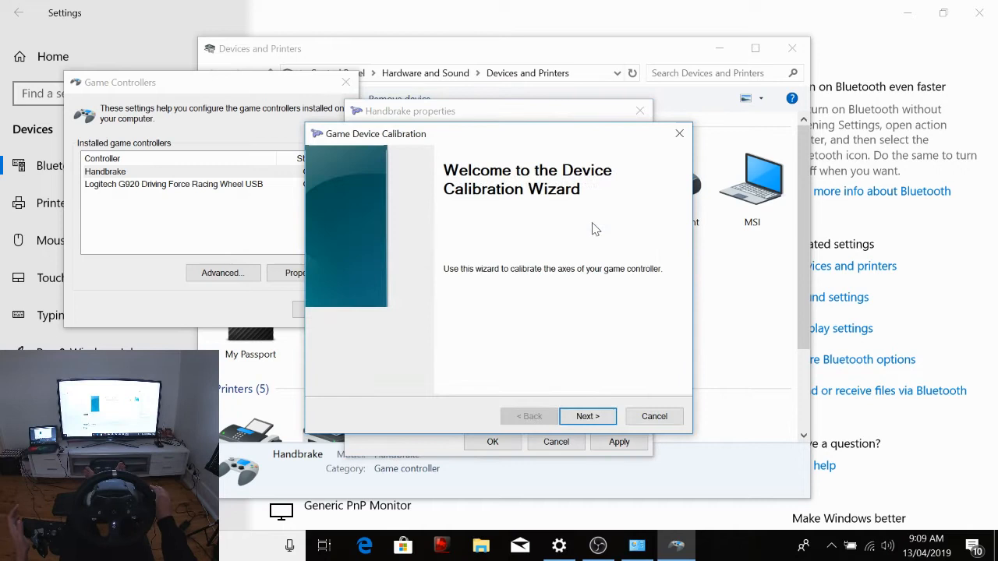
{"action": "left_click", "coordinate": [587, 417]}
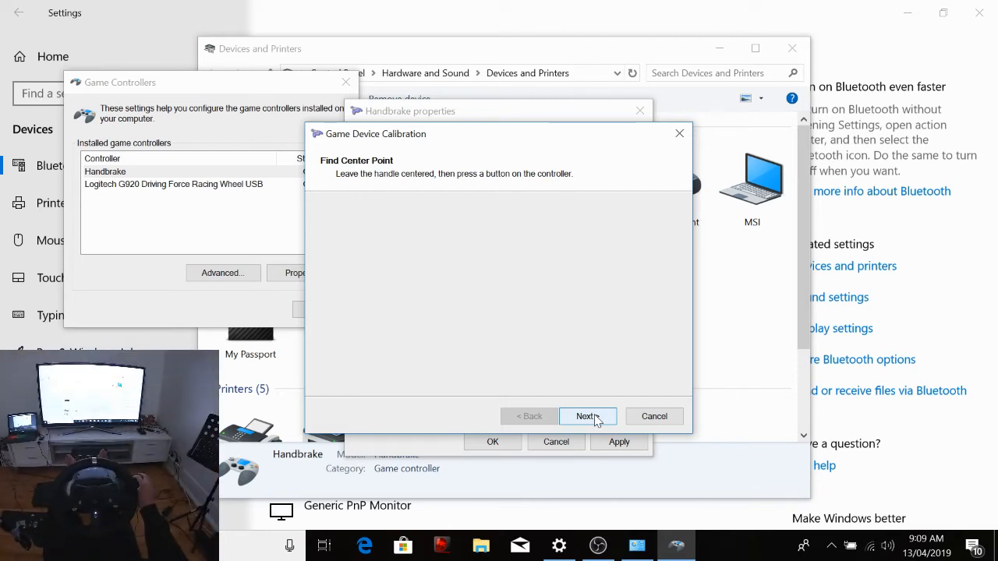
{"action": "left_click", "coordinate": [587, 416]}
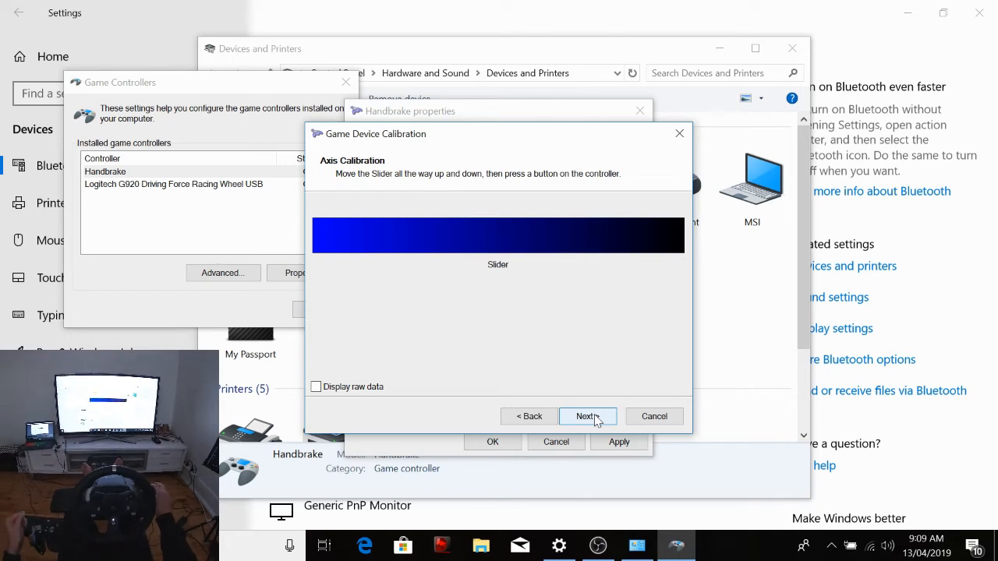
{"action": "left_click", "coordinate": [586, 415]}
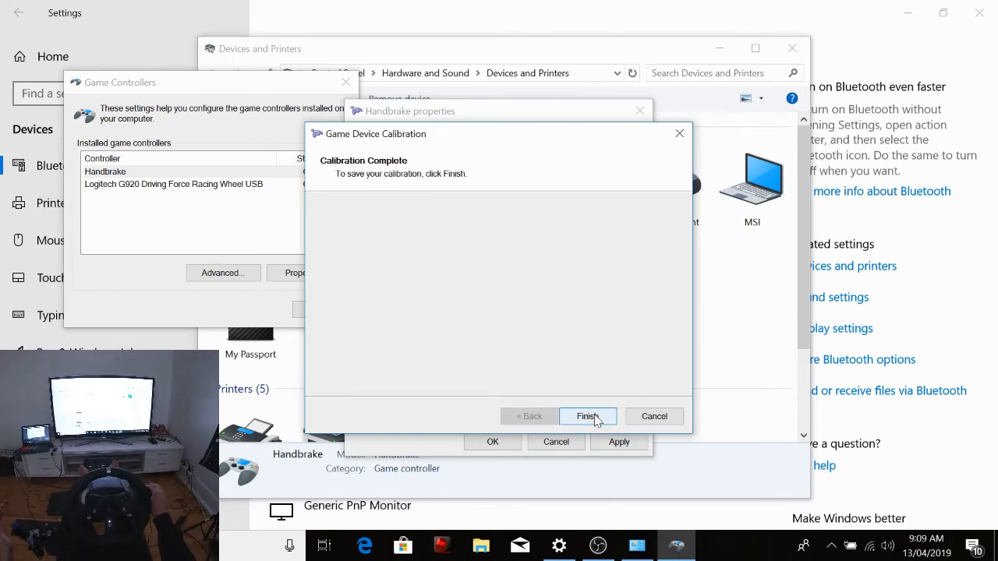
{"action": "left_click", "coordinate": [587, 416]}
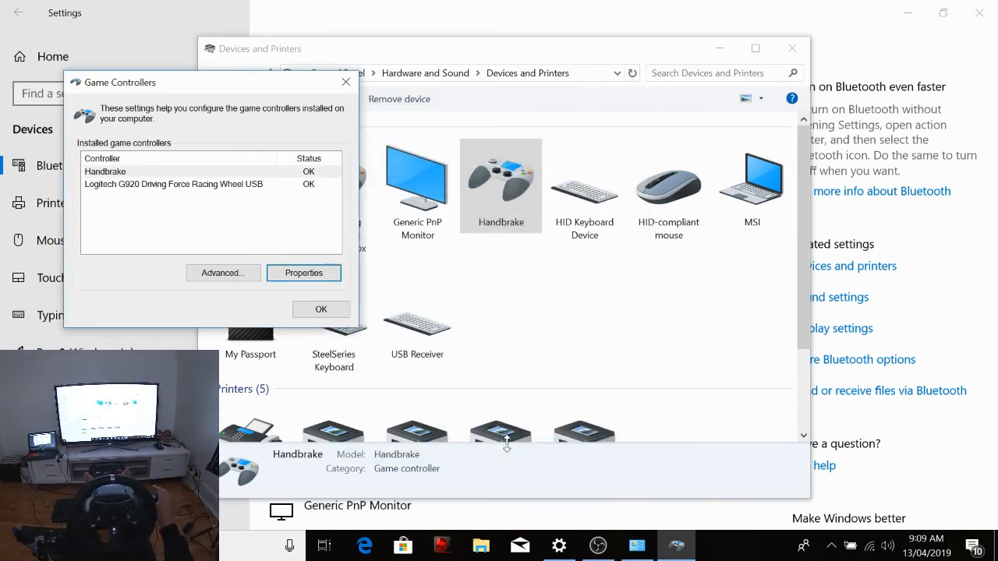
- Confirm Handbrake properties with OK and select the Handbrake icon in Devices and Printers
{"action": "left_click", "coordinate": [417, 321]}
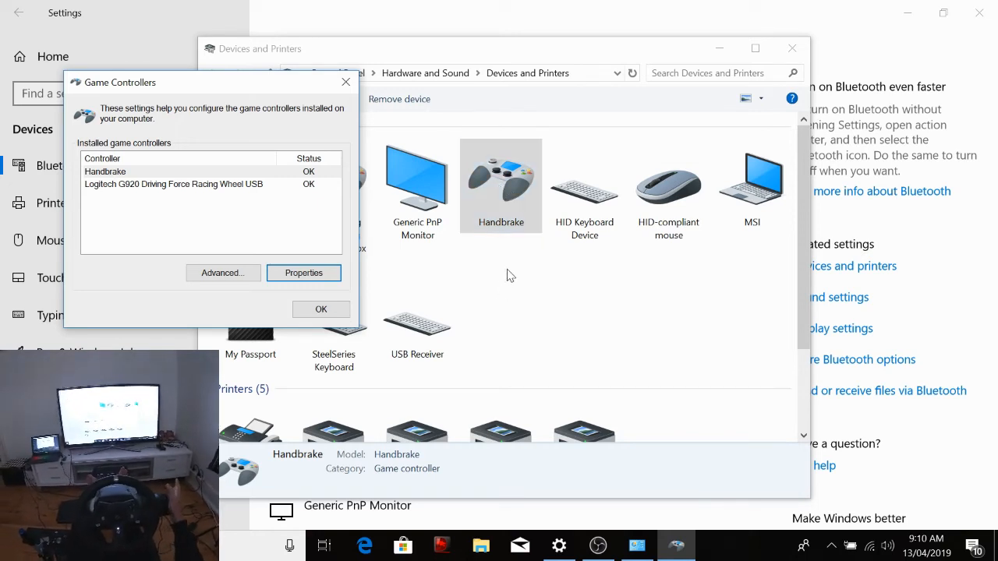
{"action": "left_click", "coordinate": [500, 184]}
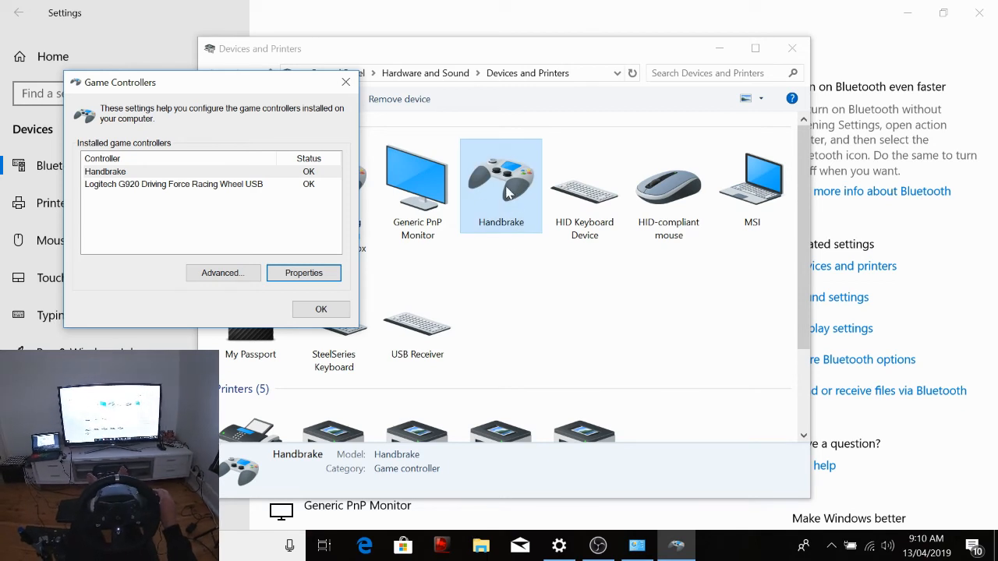